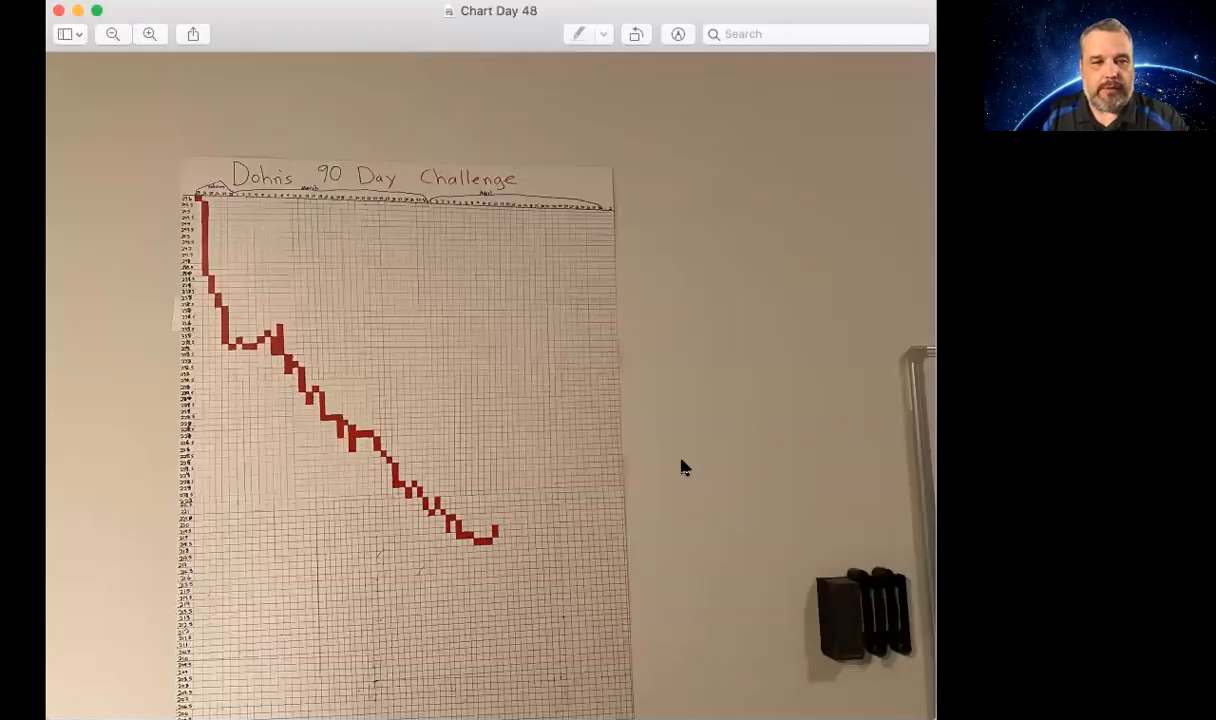
mouse_move(500, 532)
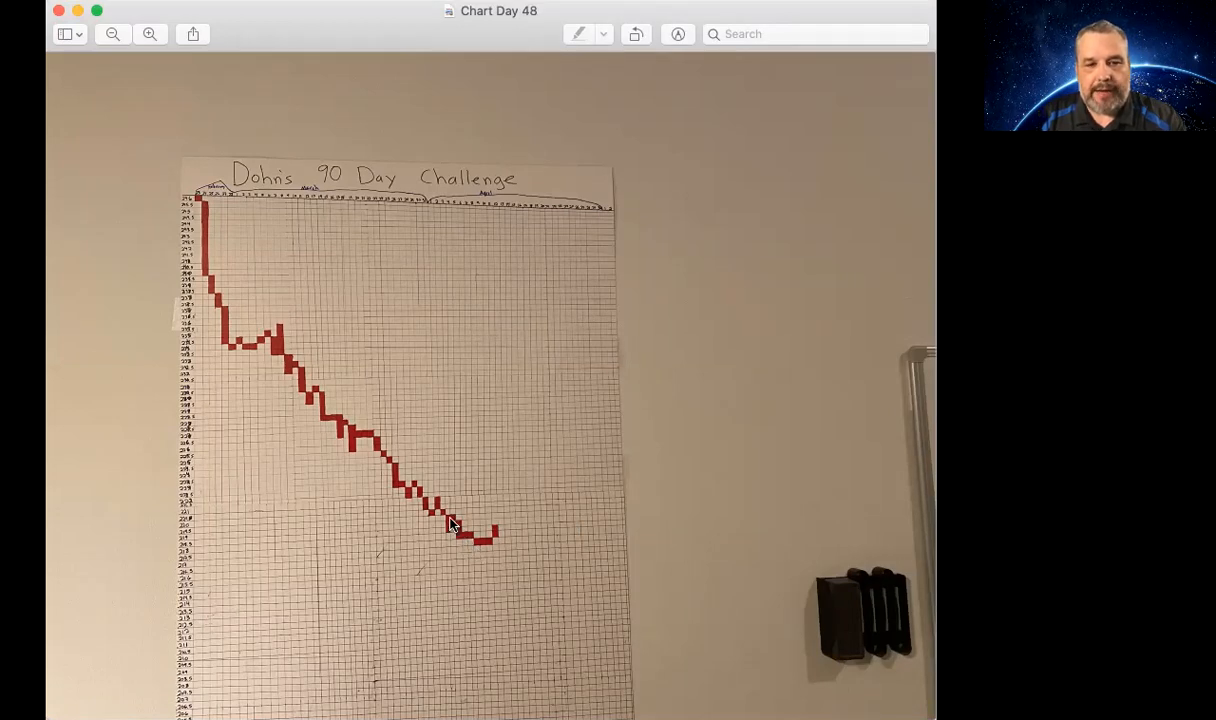
mouse_move(498, 534)
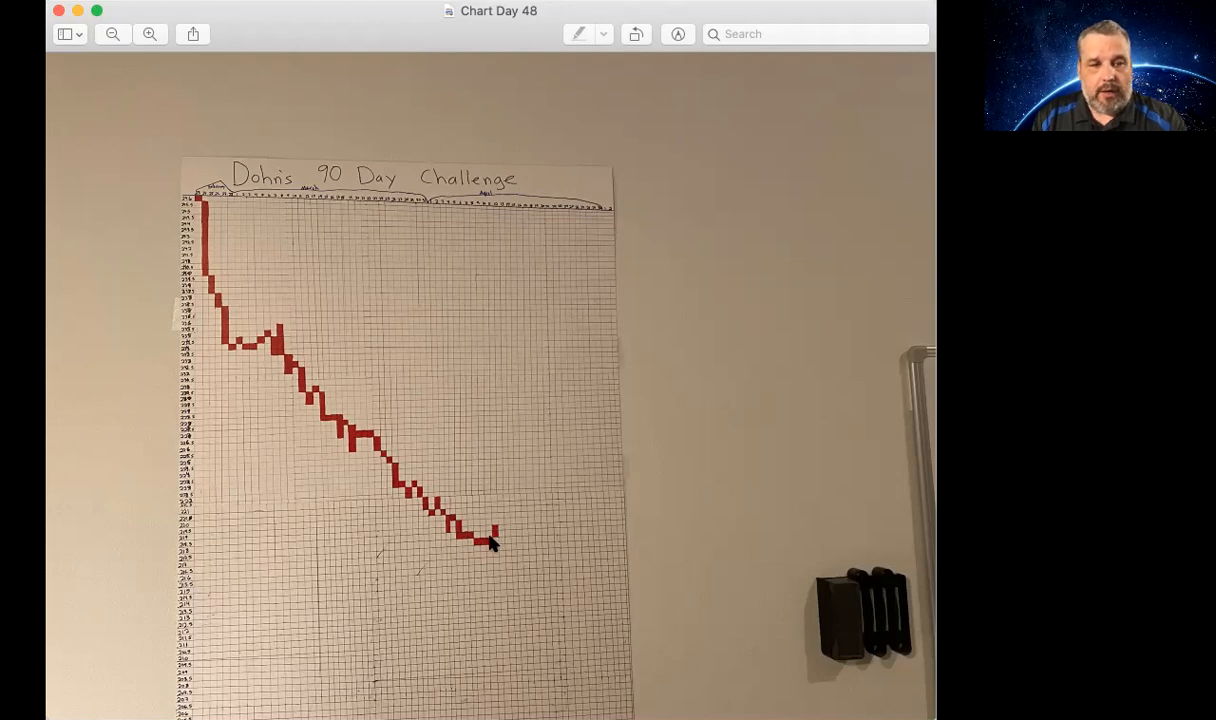
mouse_move(480, 538)
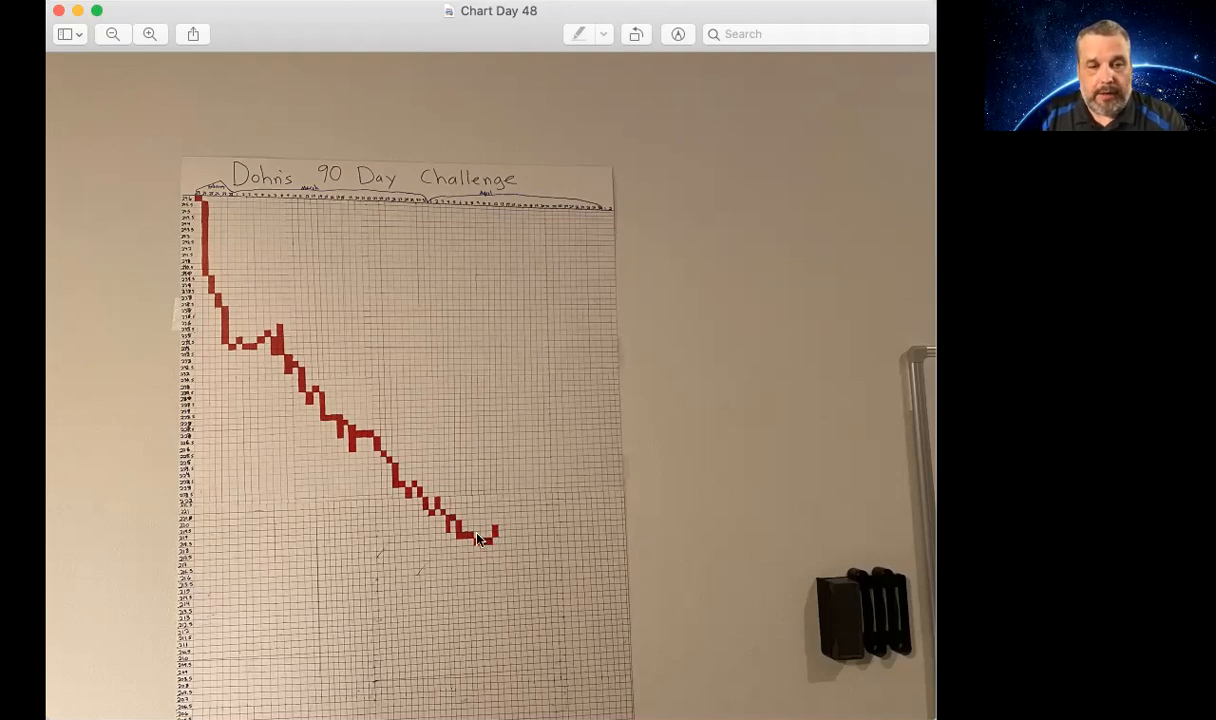
mouse_move(470, 536)
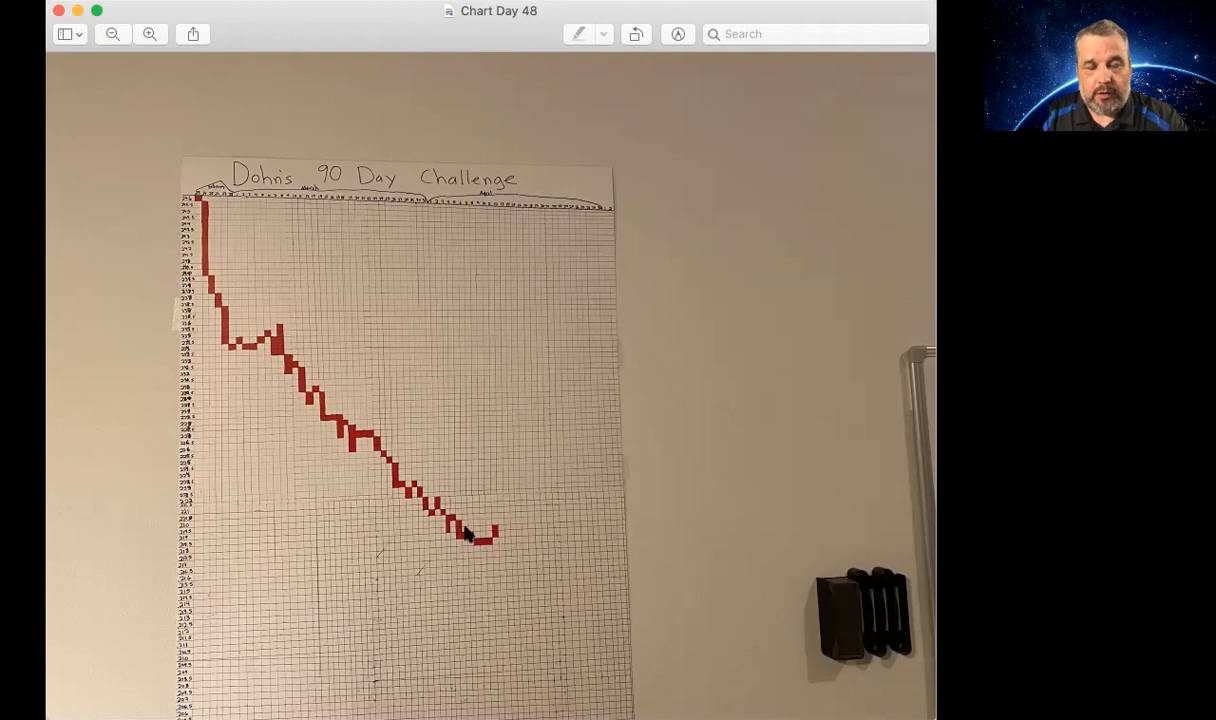
mouse_move(464, 534)
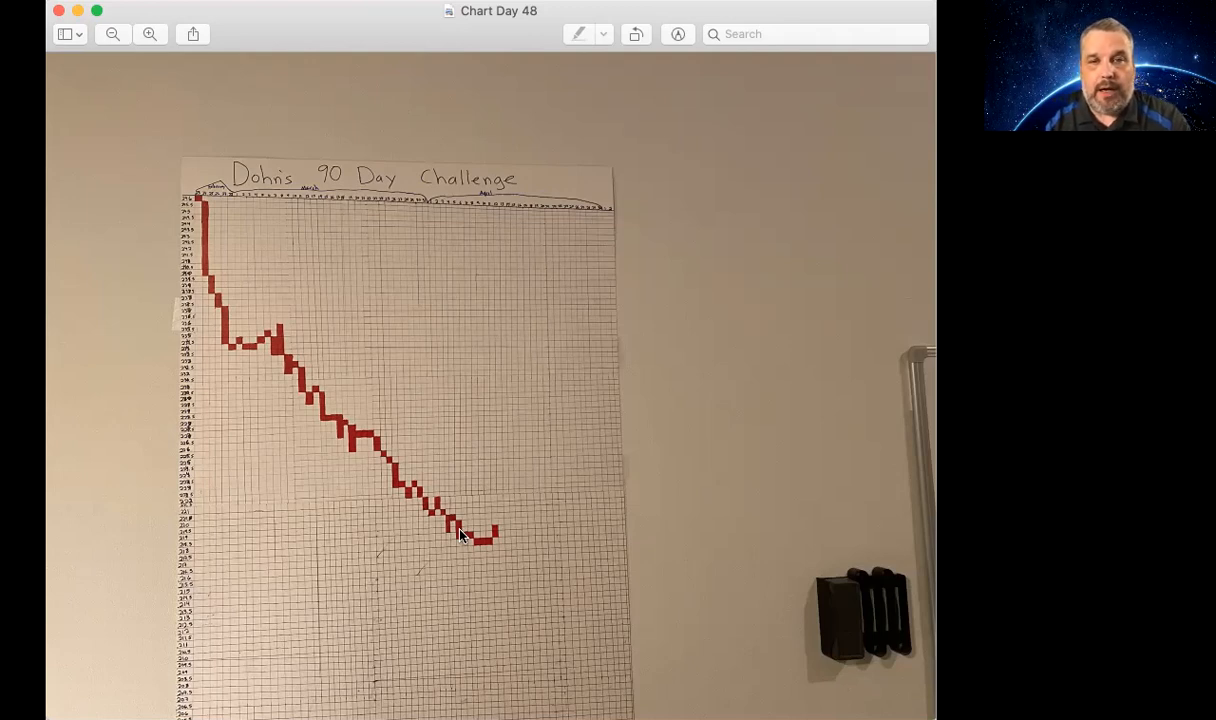
mouse_move(618, 242)
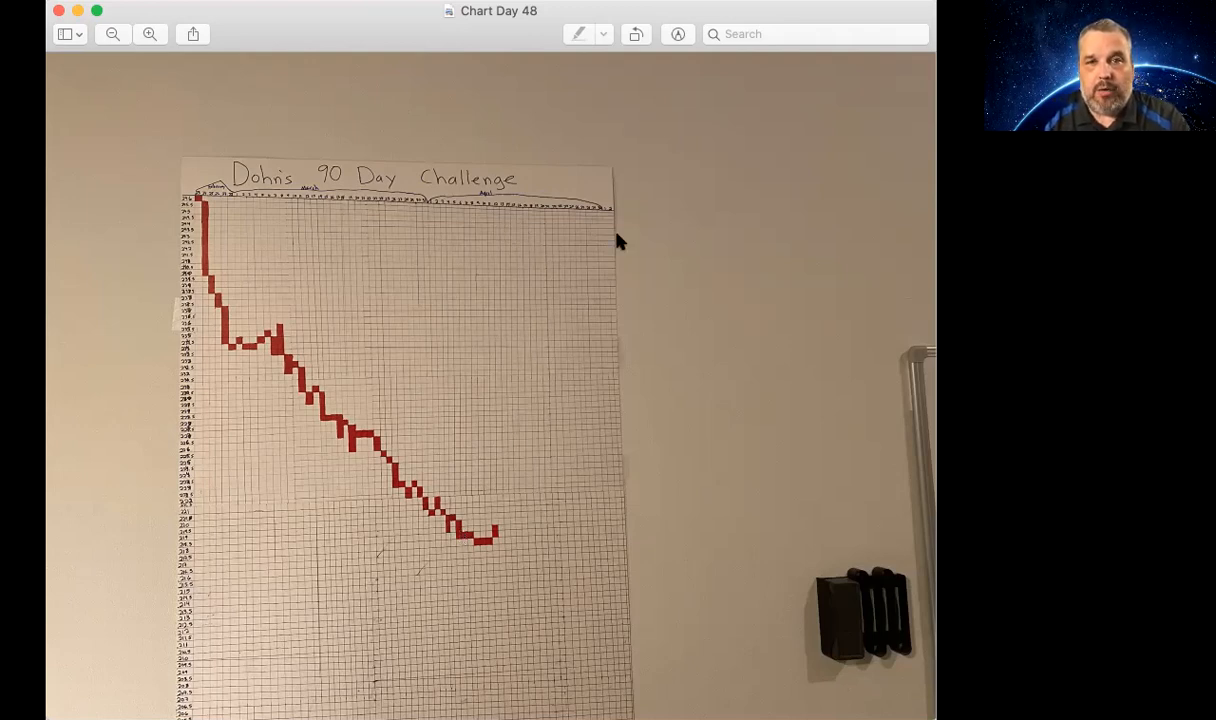
mouse_move(678, 252)
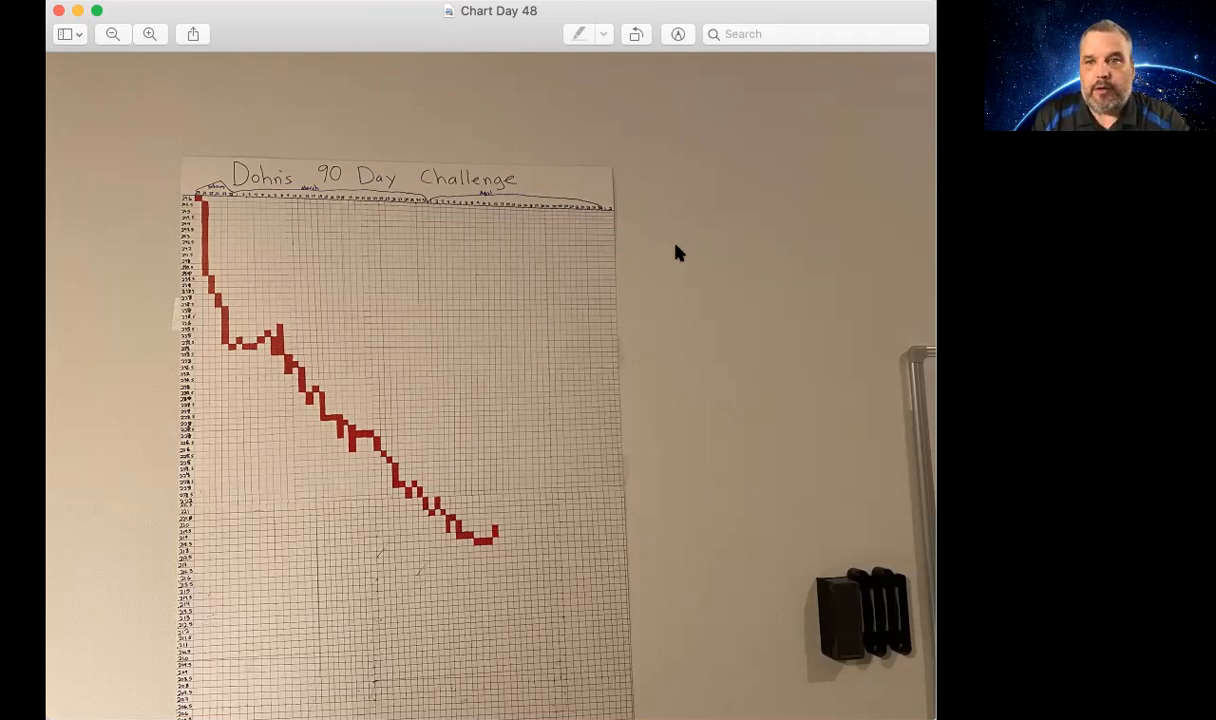
mouse_move(862, 8)
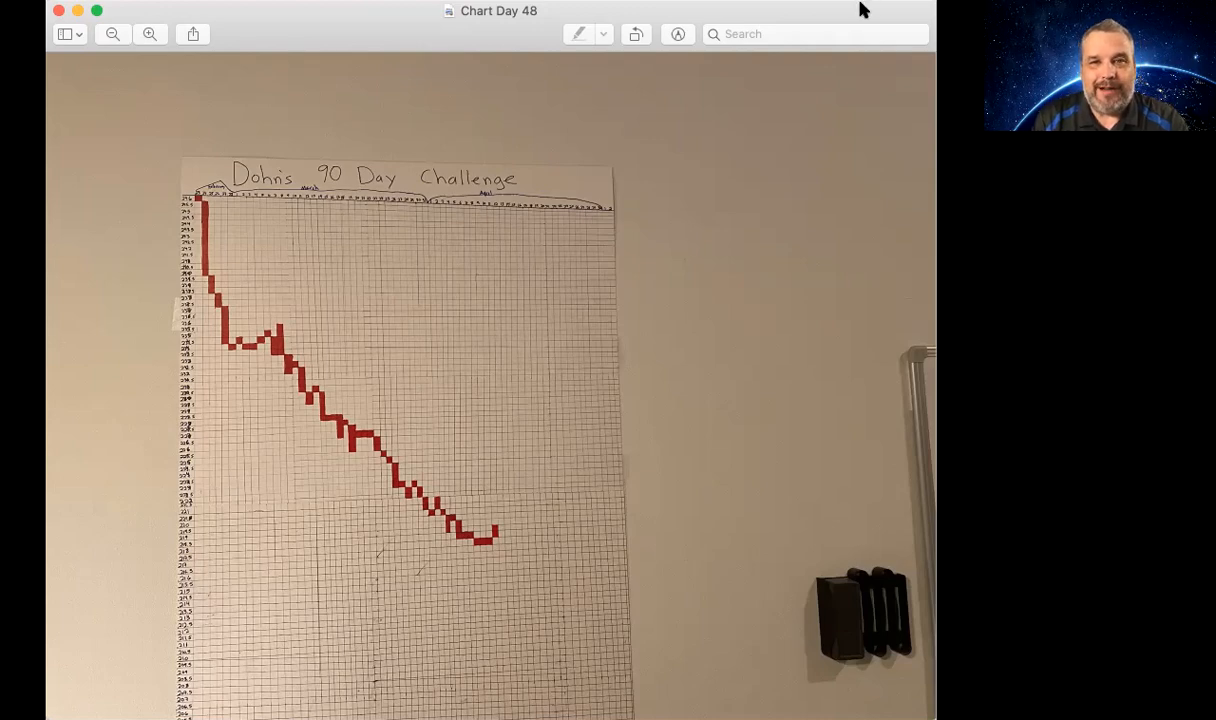